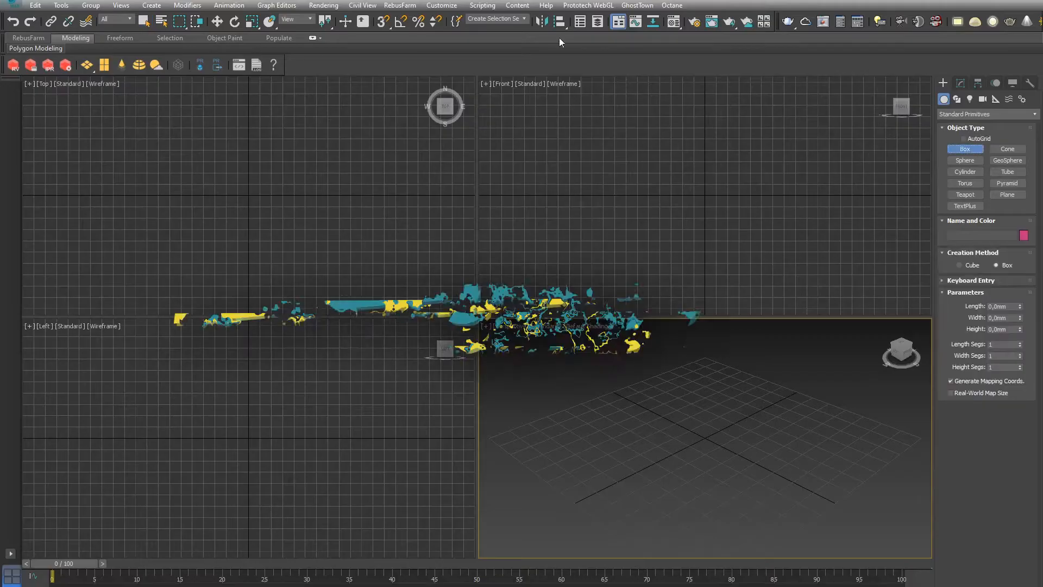
- Change the System Unit Setup from centimeters to 1 unit = 1.0 millimeter
{"action": "left_click", "coordinate": [441, 5]}
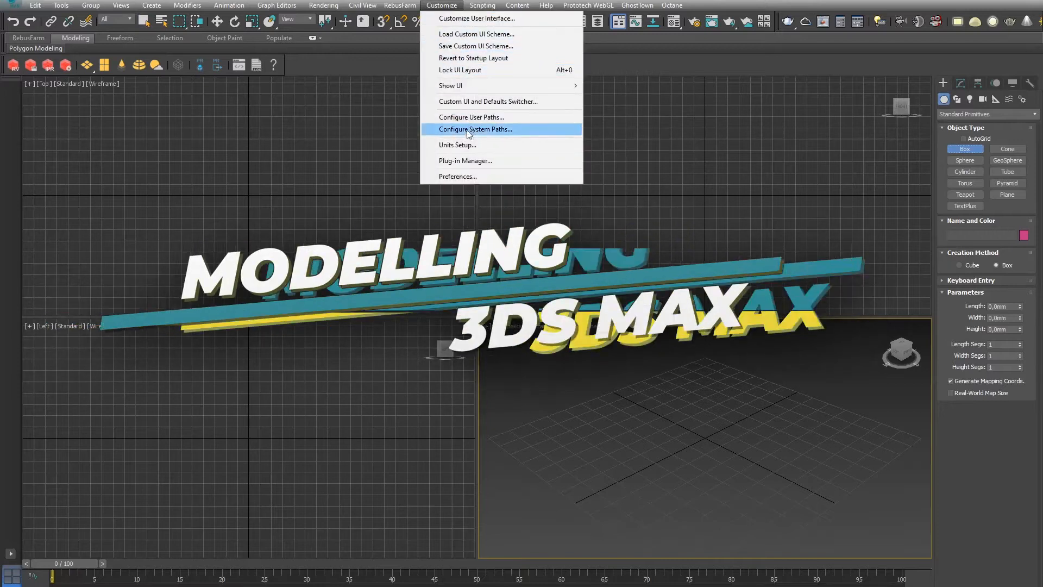
{"action": "left_click", "coordinate": [457, 145]}
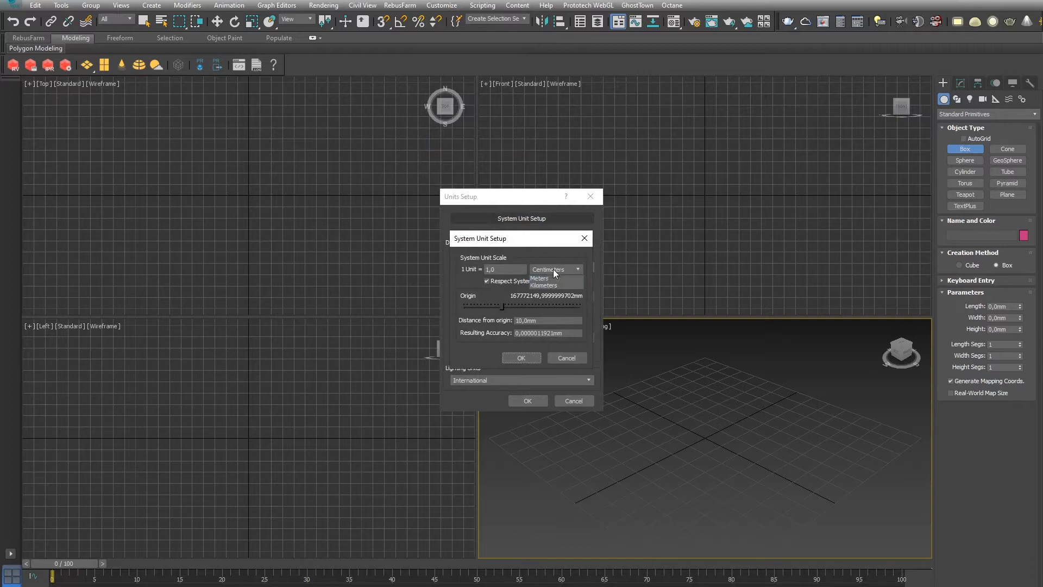
{"action": "left_click", "coordinate": [546, 269]}
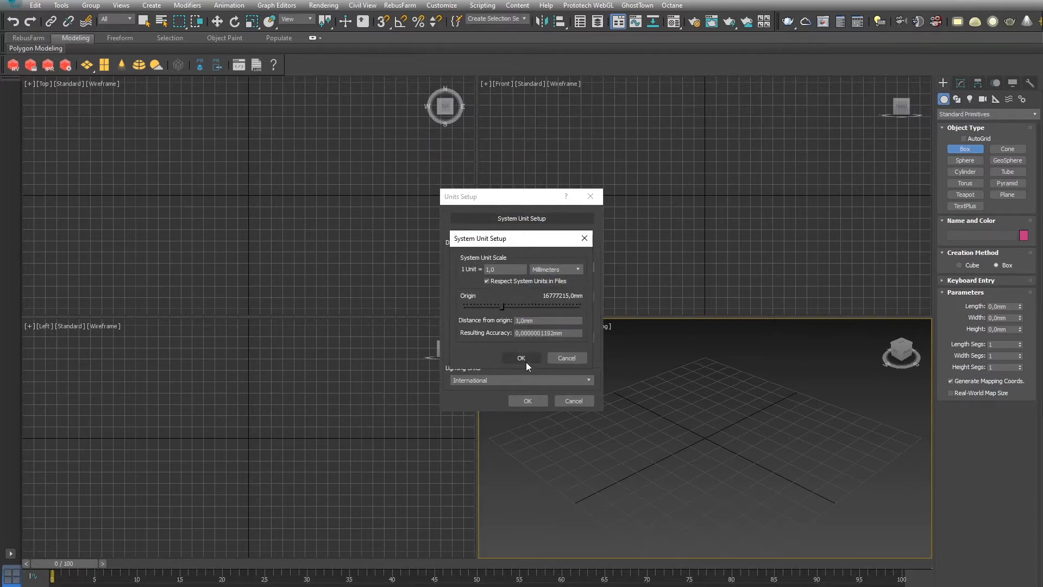
- Give the reference box a 280 mm length and begin another cylinder along the blade curve
{"action": "left_click", "coordinate": [521, 358]}
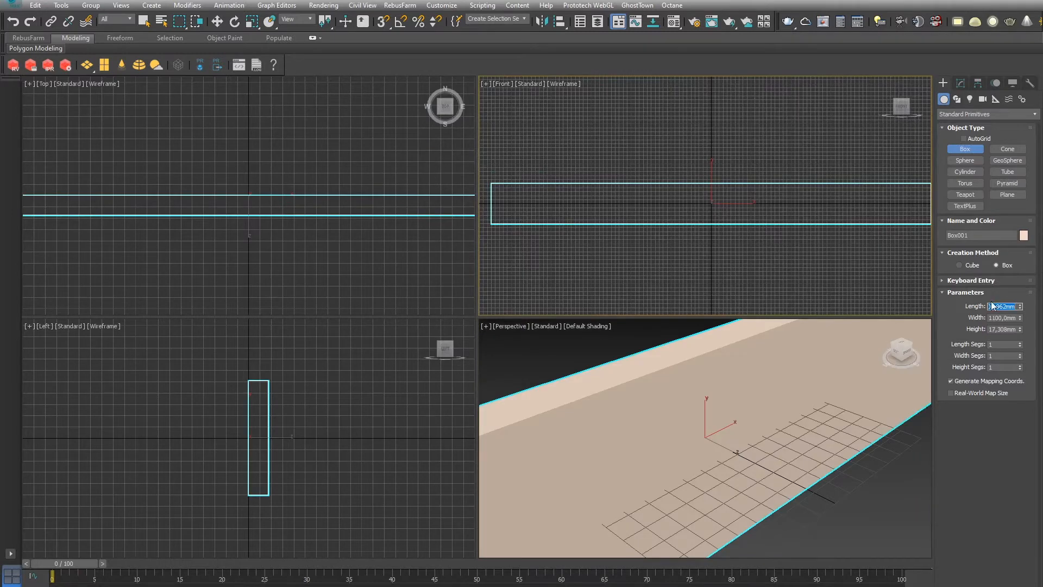
{"action": "type", "text": "280.0mm"}
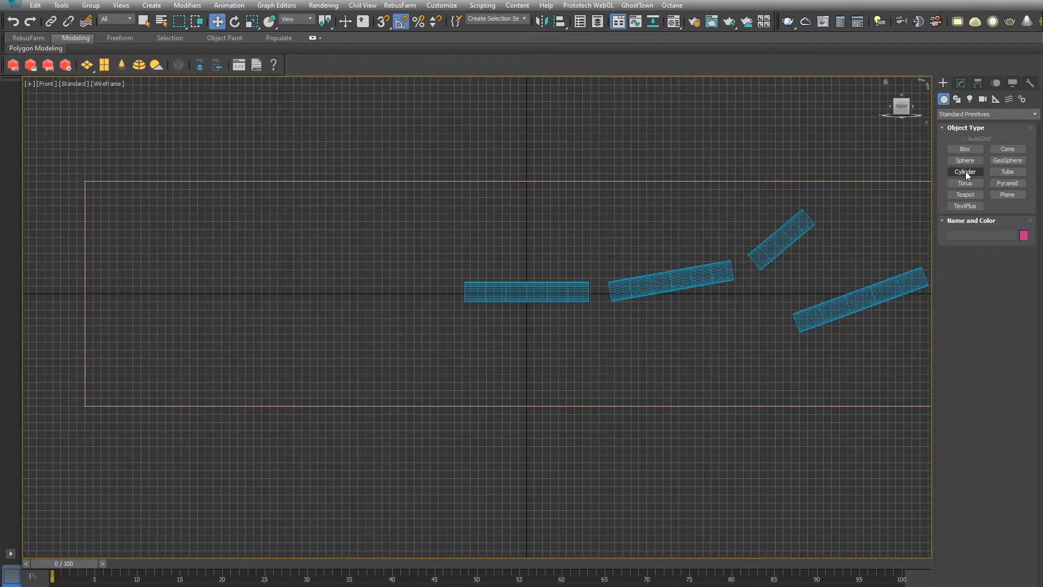
{"action": "left_click", "coordinate": [964, 148]}
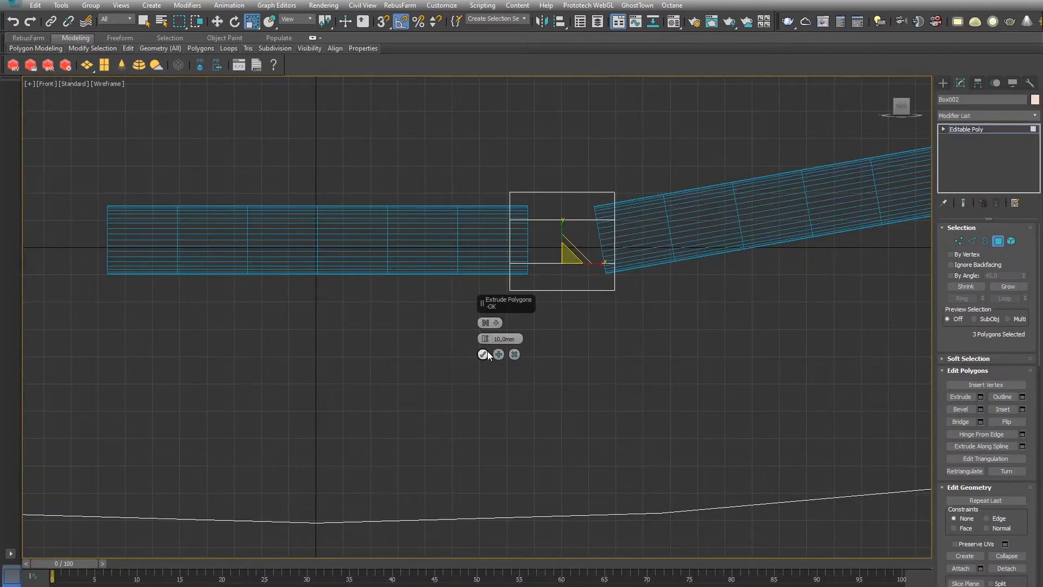
- Extrude recessed polygons into the faces of the editable-poly connector block
{"action": "left_click", "coordinate": [482, 353]}
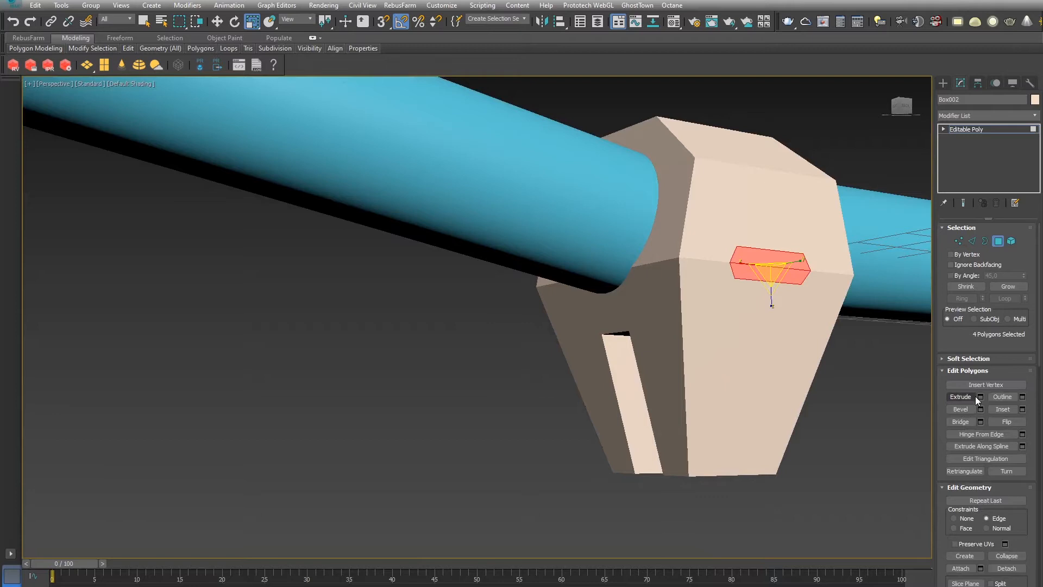
{"action": "left_click", "coordinate": [960, 397]}
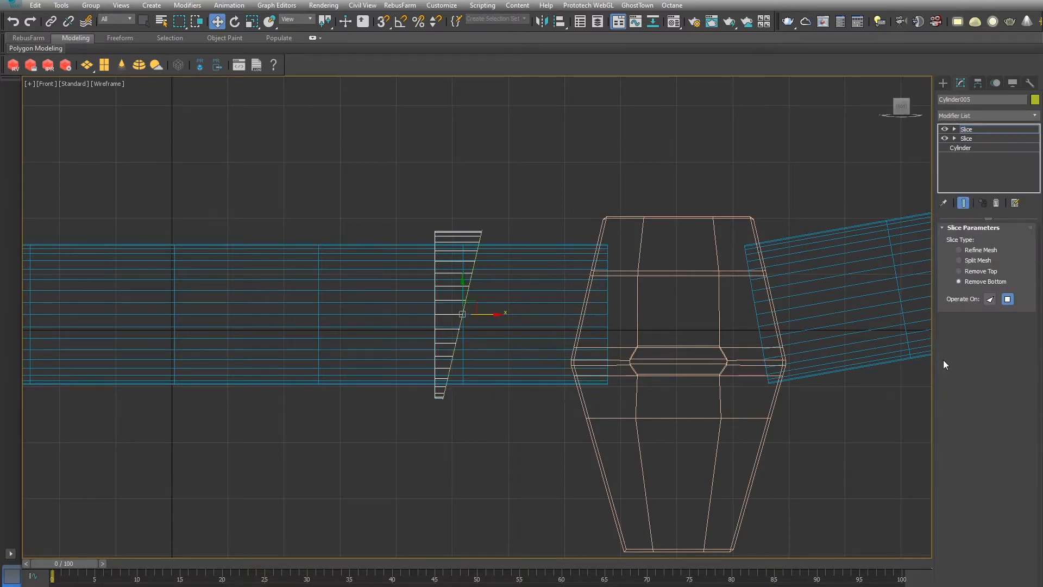
- Extrude the sliced cylinder's open edge into a collar lip, then clone and rotate it to the other side
{"action": "left_click", "coordinate": [958, 271]}
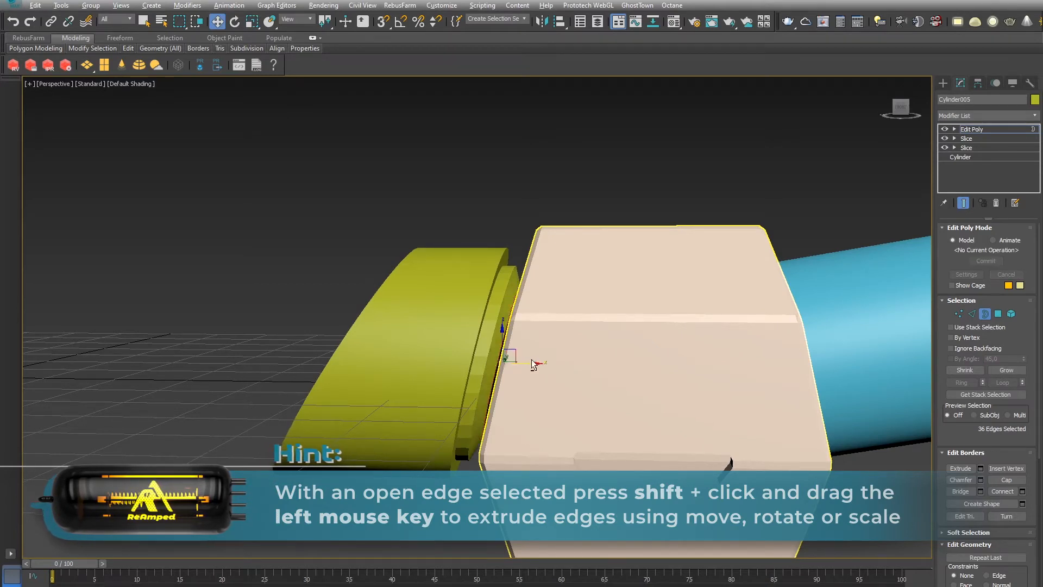
{"action": "left_click_drag", "start_coordinate": [507, 356], "coordinate": [503, 376]}
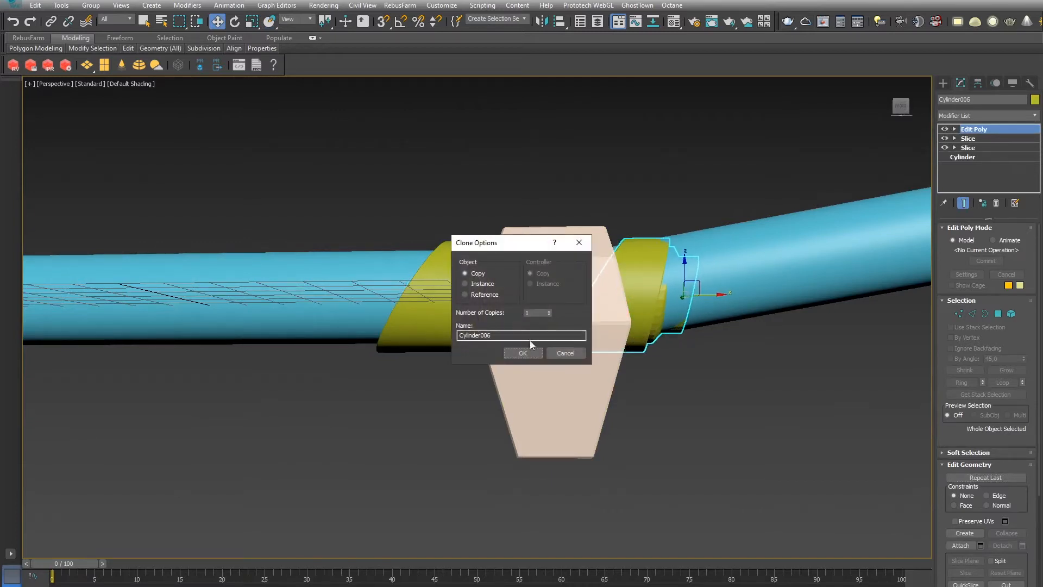
{"action": "left_click", "coordinate": [522, 353]}
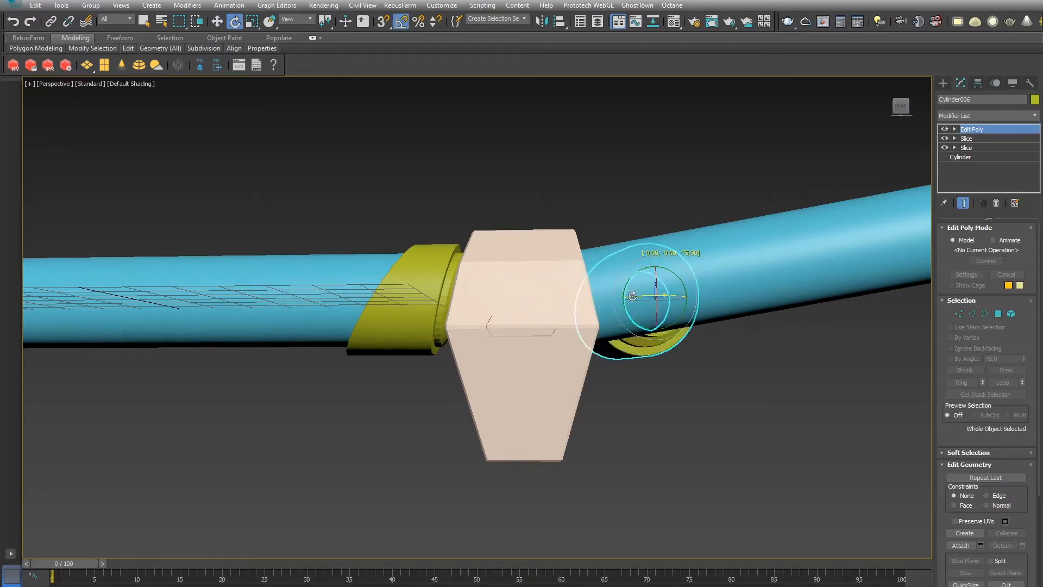
{"action": "left_click_drag", "start_coordinate": [658, 296], "coordinate": [688, 299]}
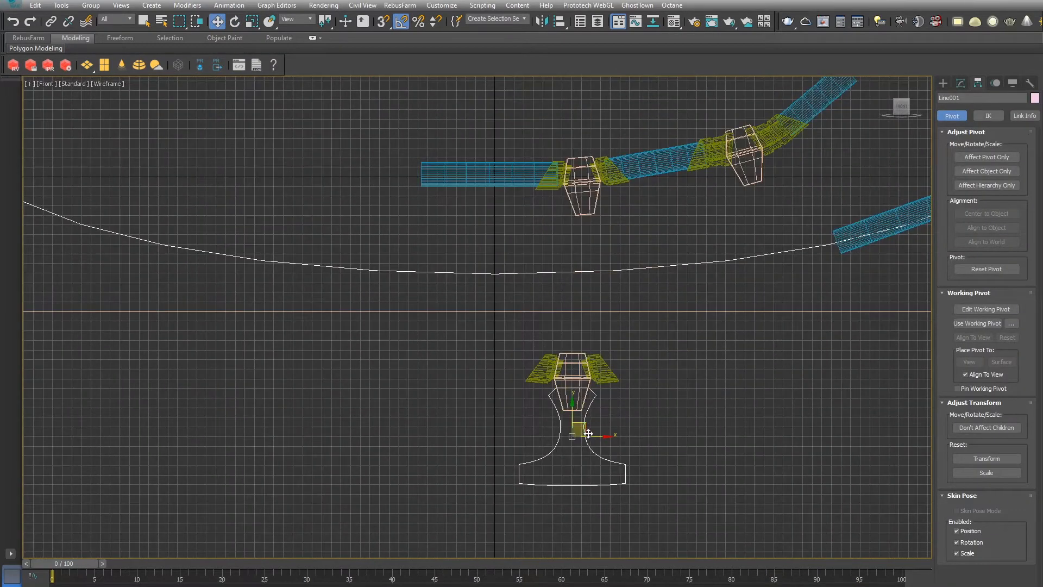
- Mirror the spike plate outline on X and enable a second bevel level of 0.5 mm height
{"action": "left_click_drag", "start_coordinate": [589, 434], "coordinate": [589, 235]}
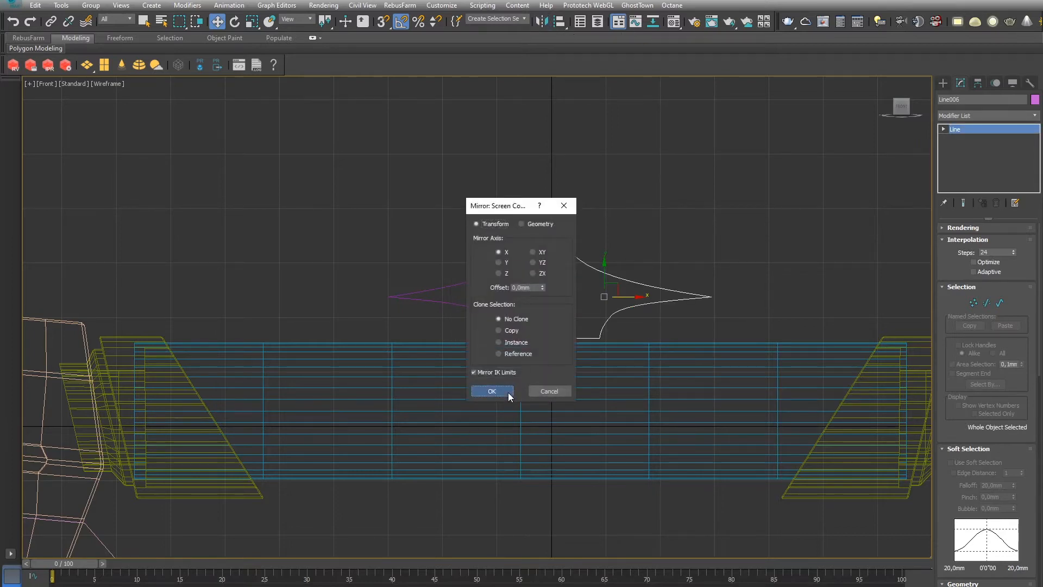
{"action": "left_click", "coordinate": [491, 390]}
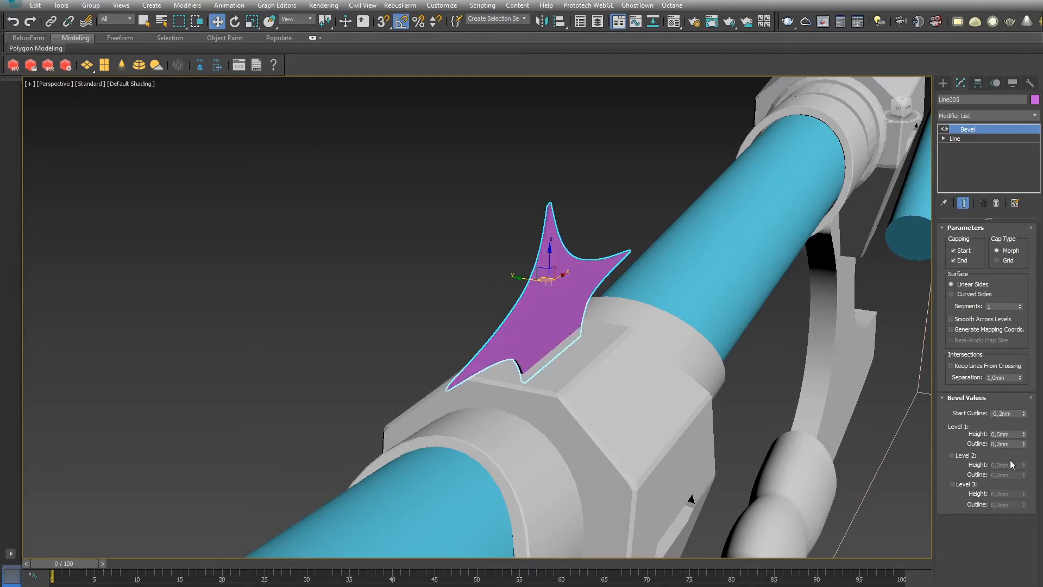
{"action": "left_click", "coordinate": [953, 455]}
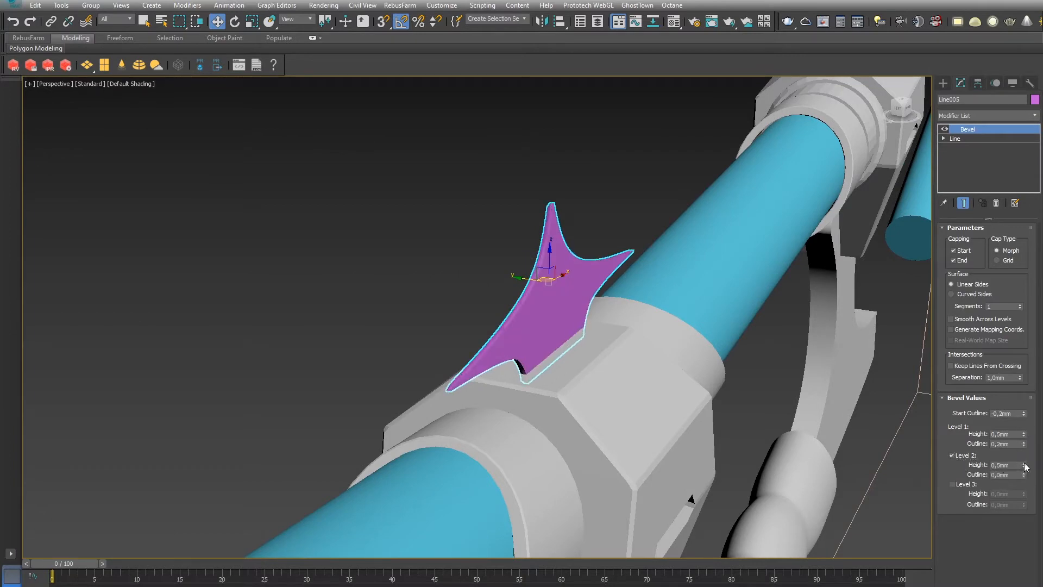
{"action": "left_click", "coordinate": [952, 484]}
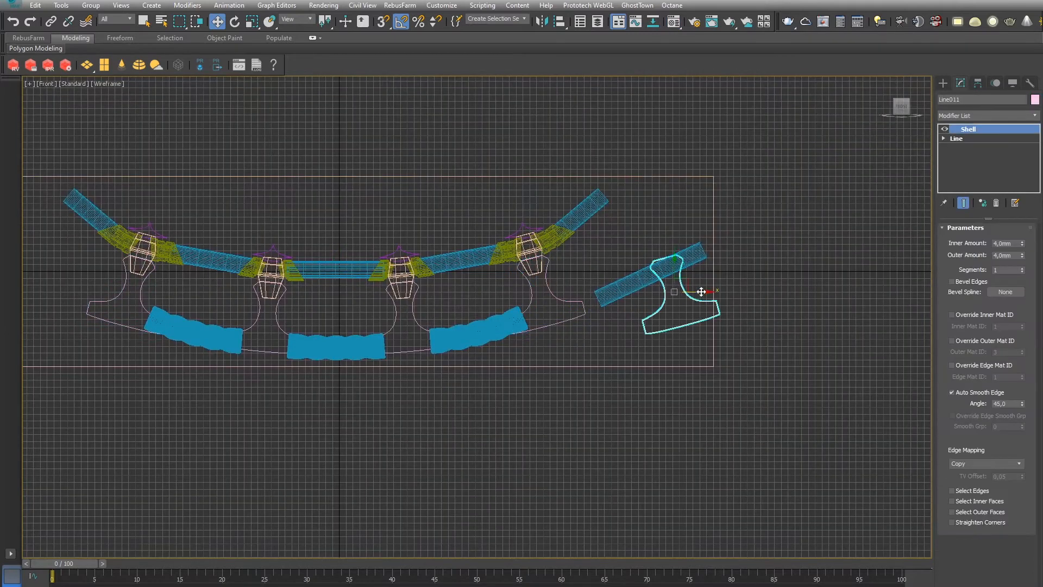
- Shift-clone the shelled Line011 profile as an Instance beside the model
{"action": "left_click_drag", "start_coordinate": [673, 291], "coordinate": [774, 291]}
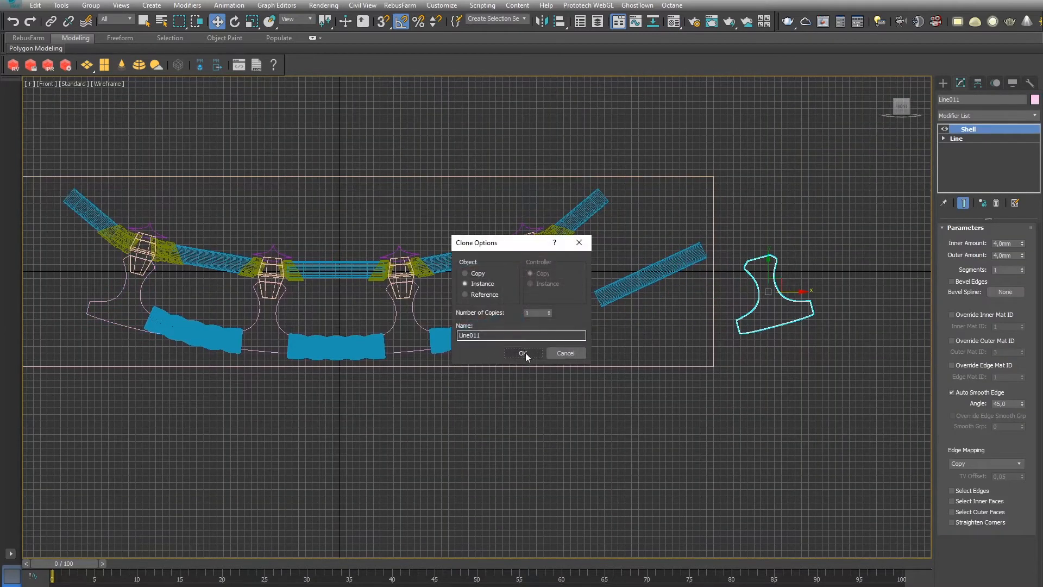
{"action": "left_click", "coordinate": [524, 353]}
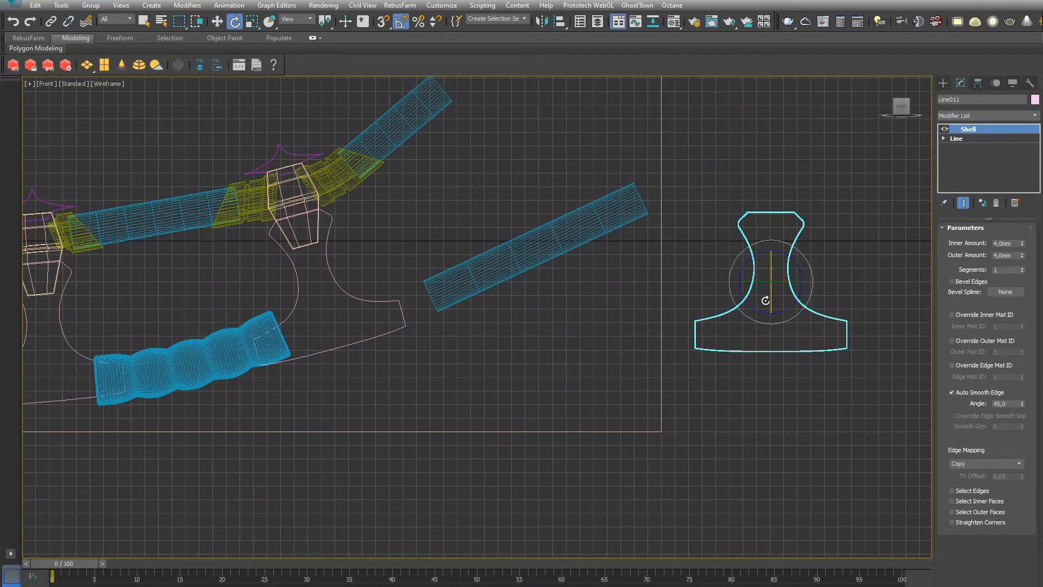
{"action": "left_click", "coordinate": [956, 139]}
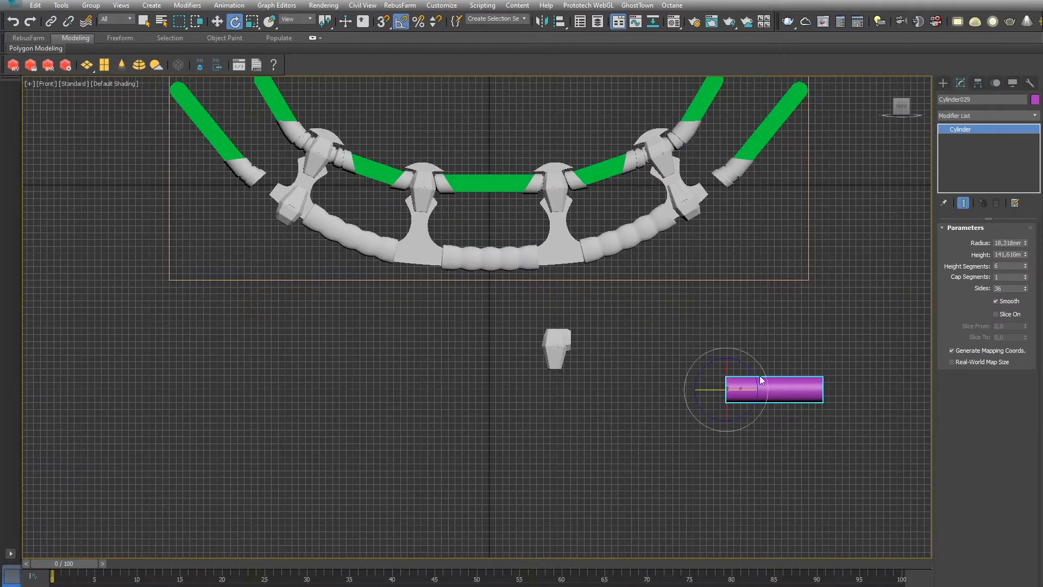
- Rotate the twisted grip cylinder into place, grow its edge selection and hide the old wavy grip
{"action": "left_click_drag", "start_coordinate": [772, 388], "coordinate": [729, 326]}
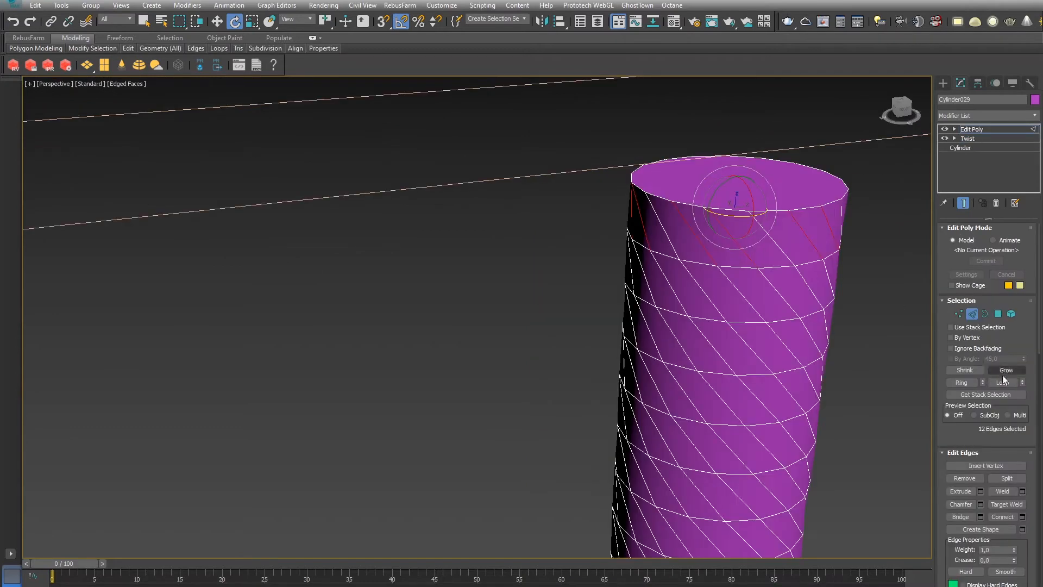
{"action": "left_click", "coordinate": [1007, 370]}
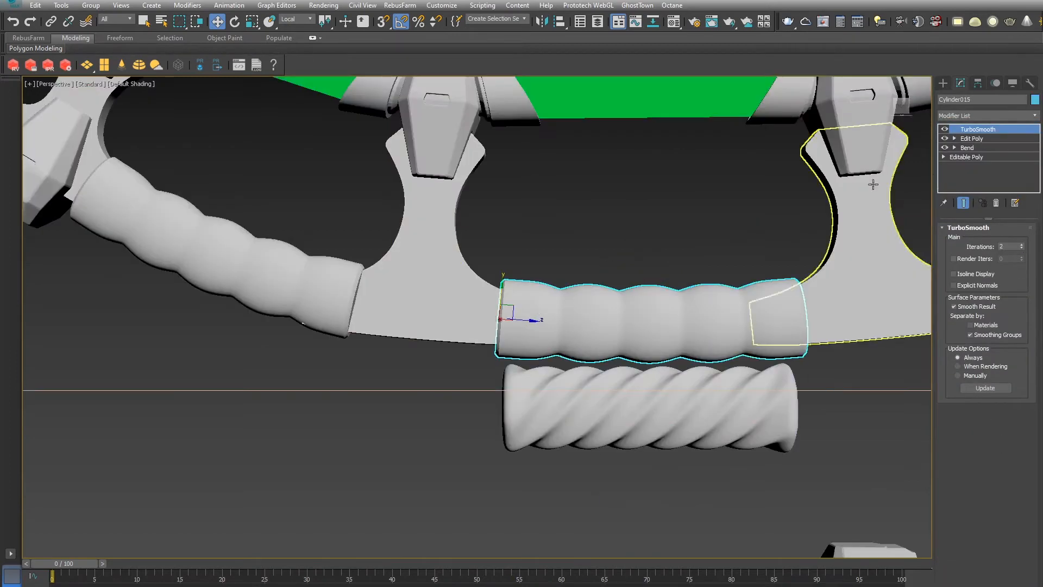
{"action": "right_click", "coordinate": [972, 139]}
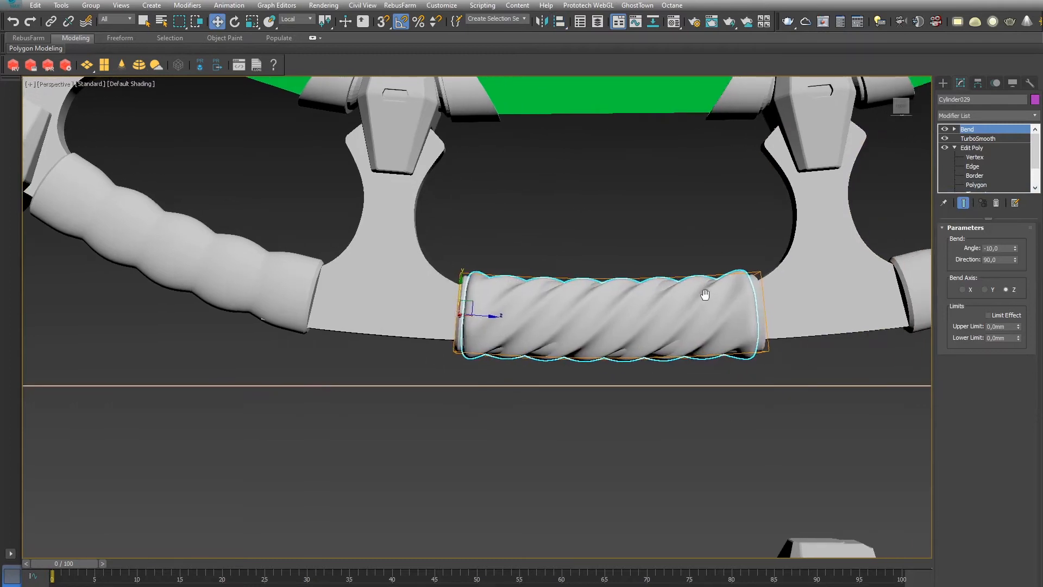
{"action": "left_click", "coordinate": [976, 184]}
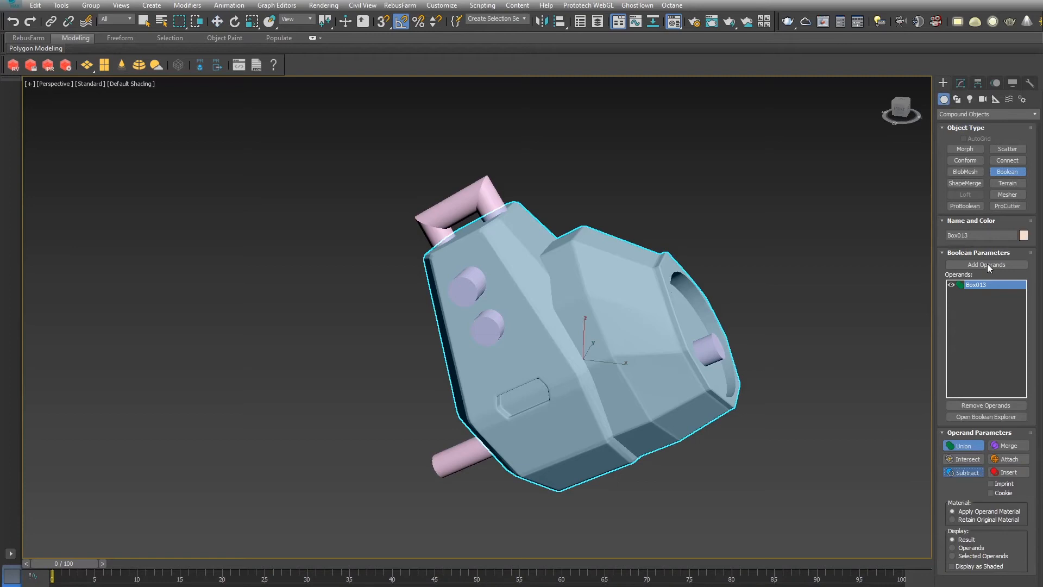
- Add the pink cylinders as Subtract operands to the connector block's Boolean
{"action": "left_click", "coordinate": [986, 264]}
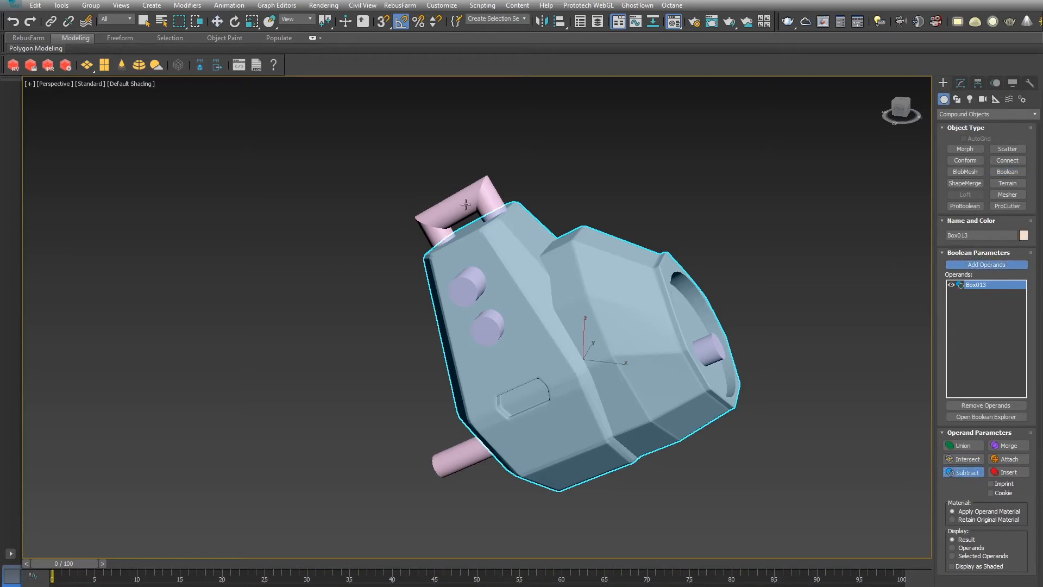
{"action": "mouse_move", "coordinate": [378, 285]}
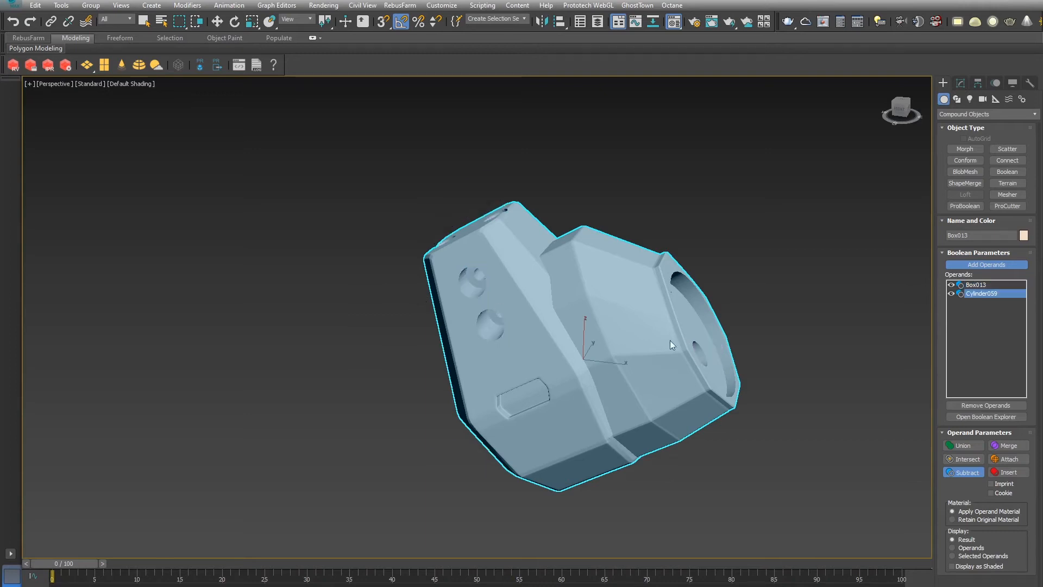
{"action": "left_click_drag", "start_coordinate": [670, 345], "coordinate": [498, 284]}
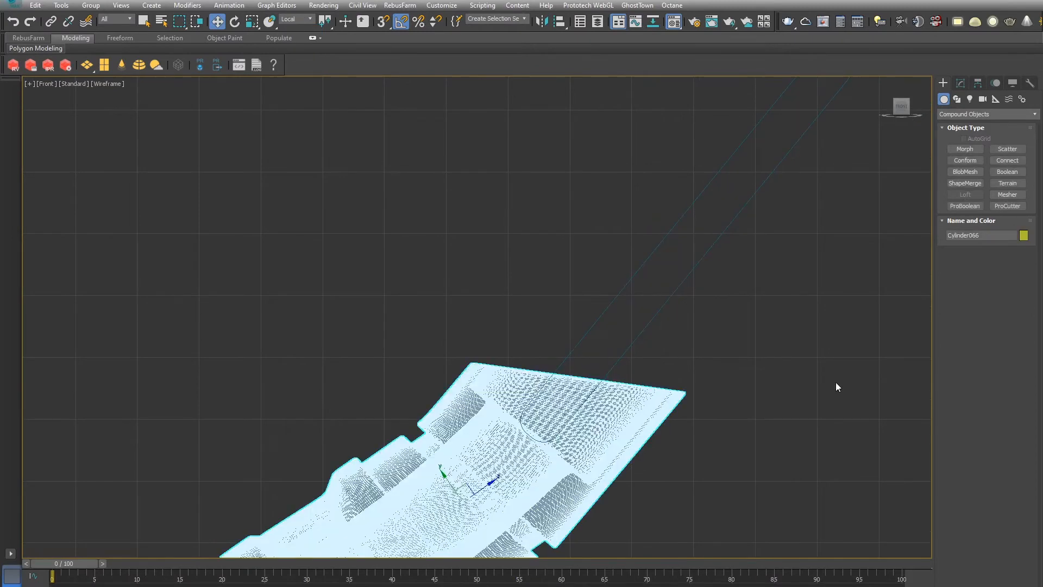
{"action": "left_click", "coordinate": [1007, 171]}
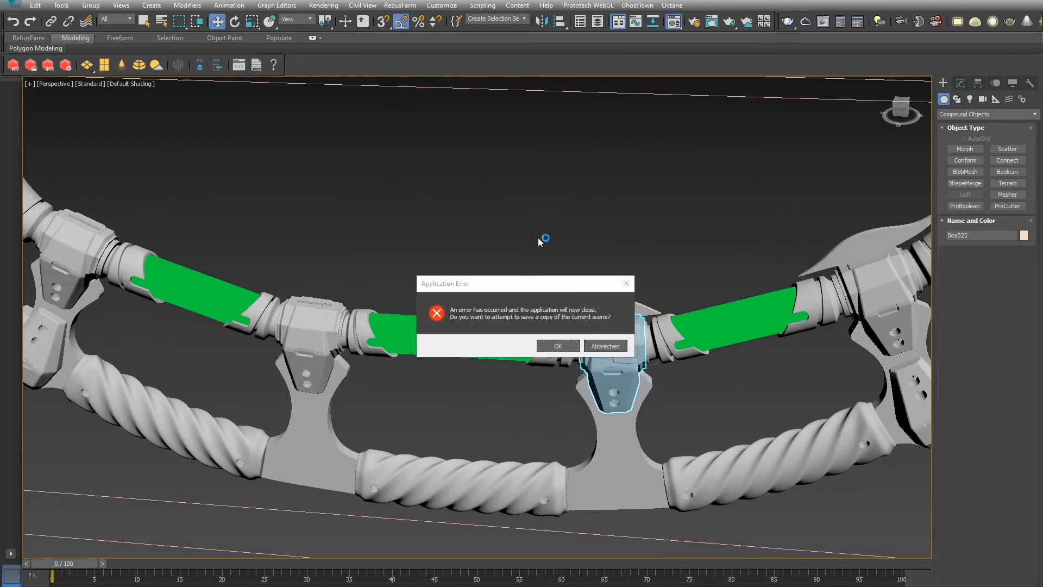
- Accept saving a crash copy and acknowledge that scene recovery failed
{"action": "left_click", "coordinate": [557, 345]}
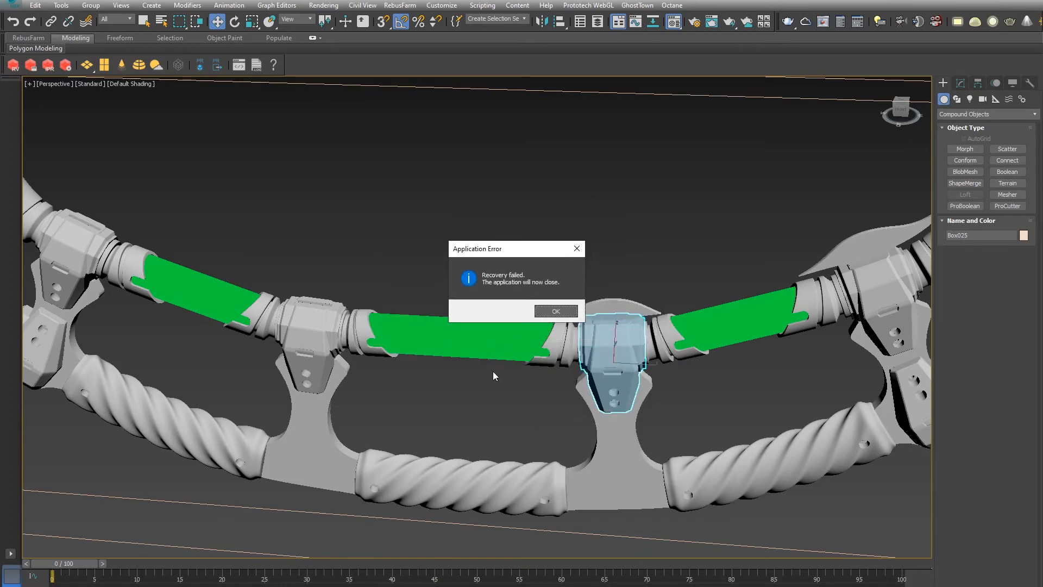
{"action": "left_click", "coordinate": [555, 310]}
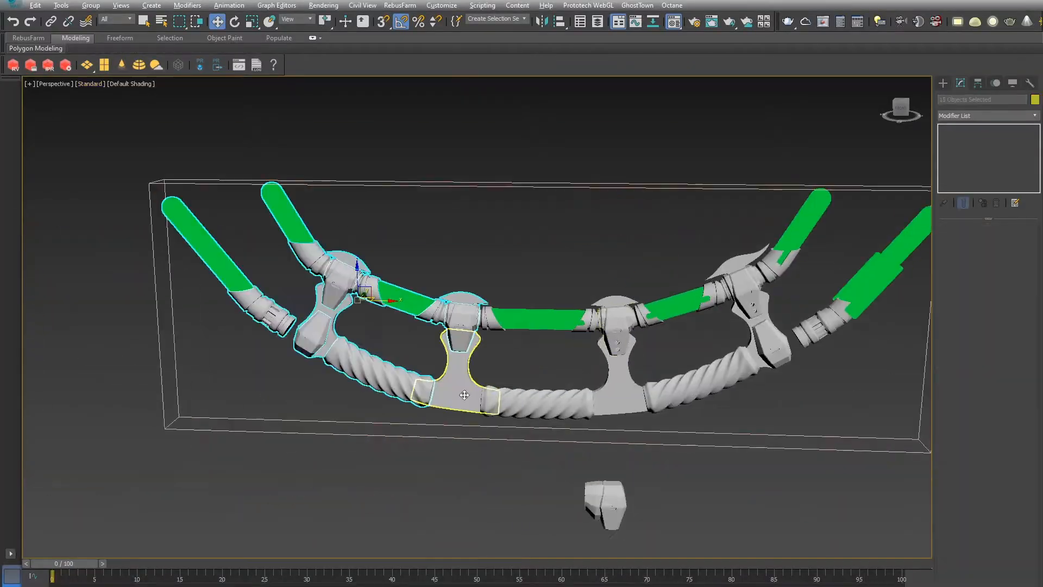
- Save the recovered scene, choosing the scenes folder as destination
{"action": "left_click", "coordinate": [9, 6]}
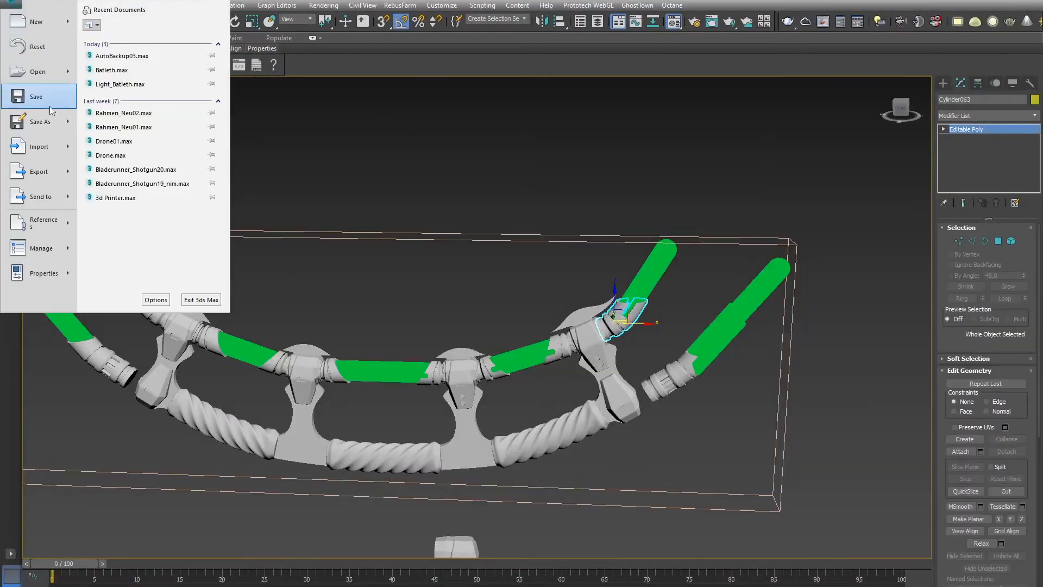
{"action": "left_click", "coordinate": [36, 96]}
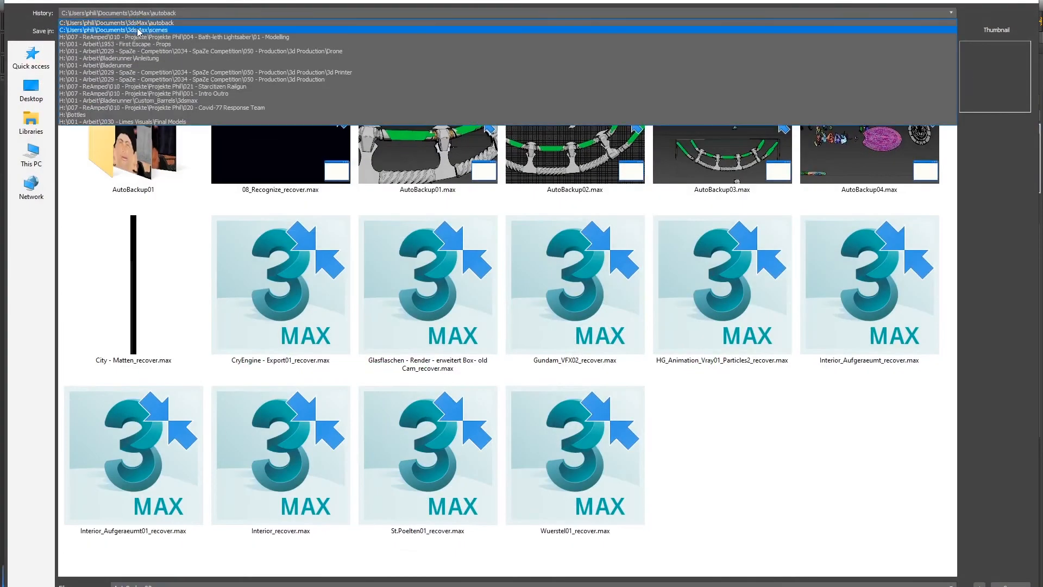
{"action": "left_click", "coordinate": [113, 29]}
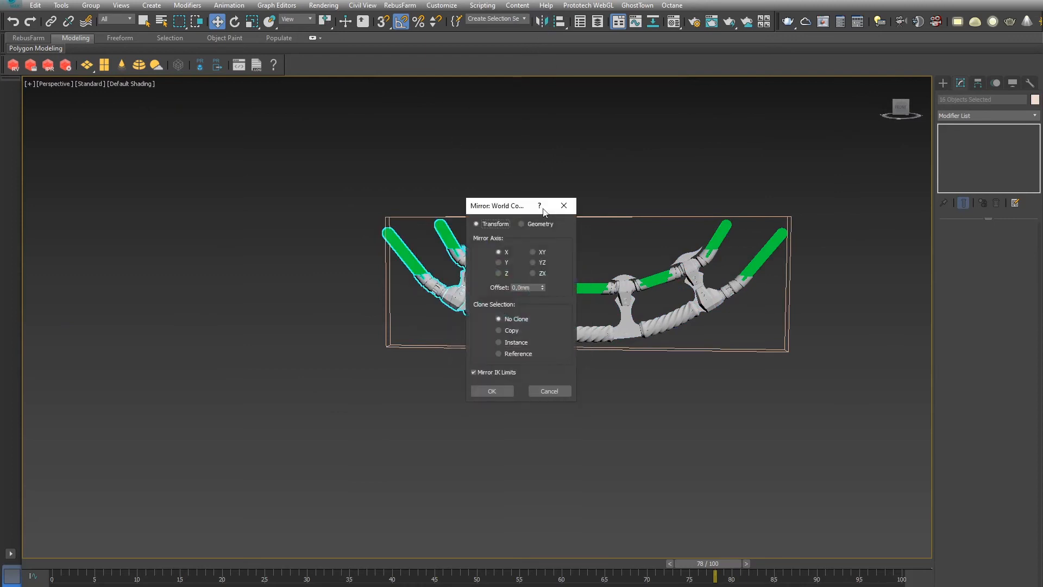
- Confirm the X-axis mirror of the selected left-side bat'leth parts
{"action": "left_click", "coordinate": [492, 390]}
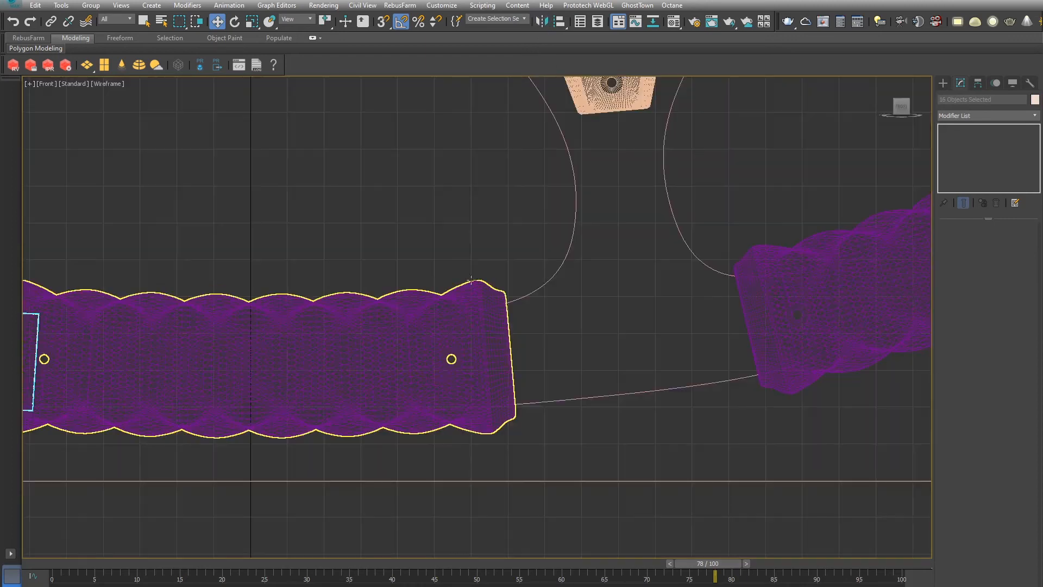